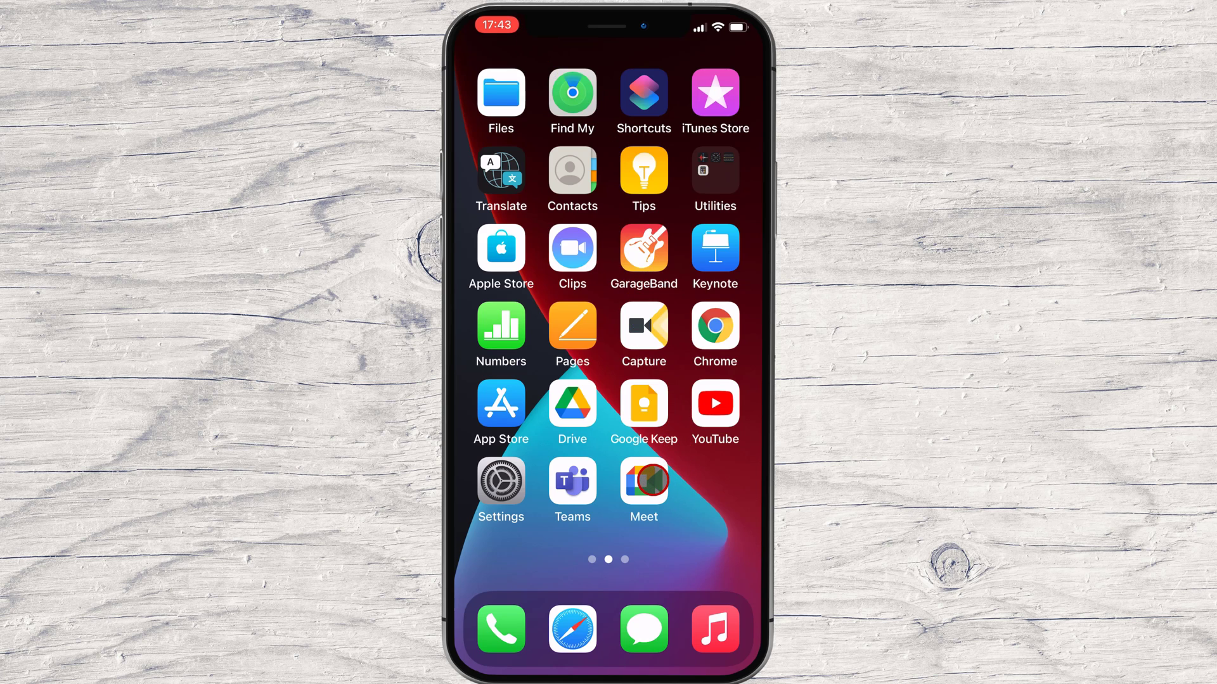
# - Launch Meet from the home screen and show the New meeting options sheet
pyautogui.click(643, 481)
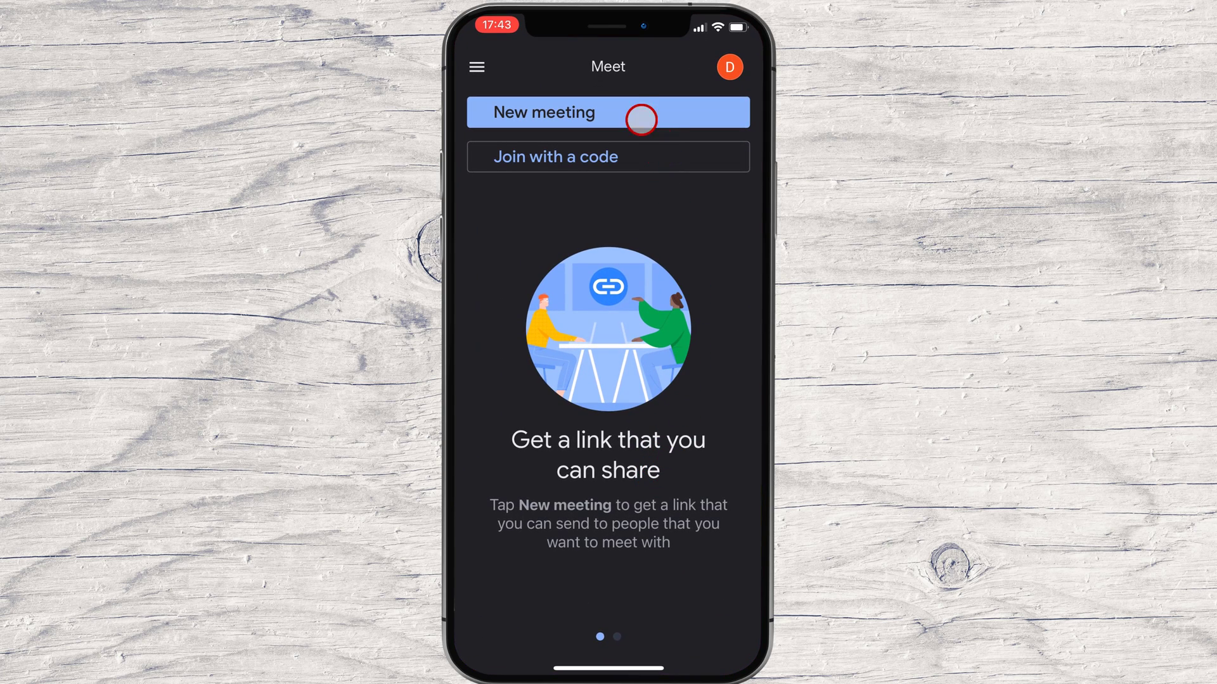
pyautogui.moveTo(619, 101)
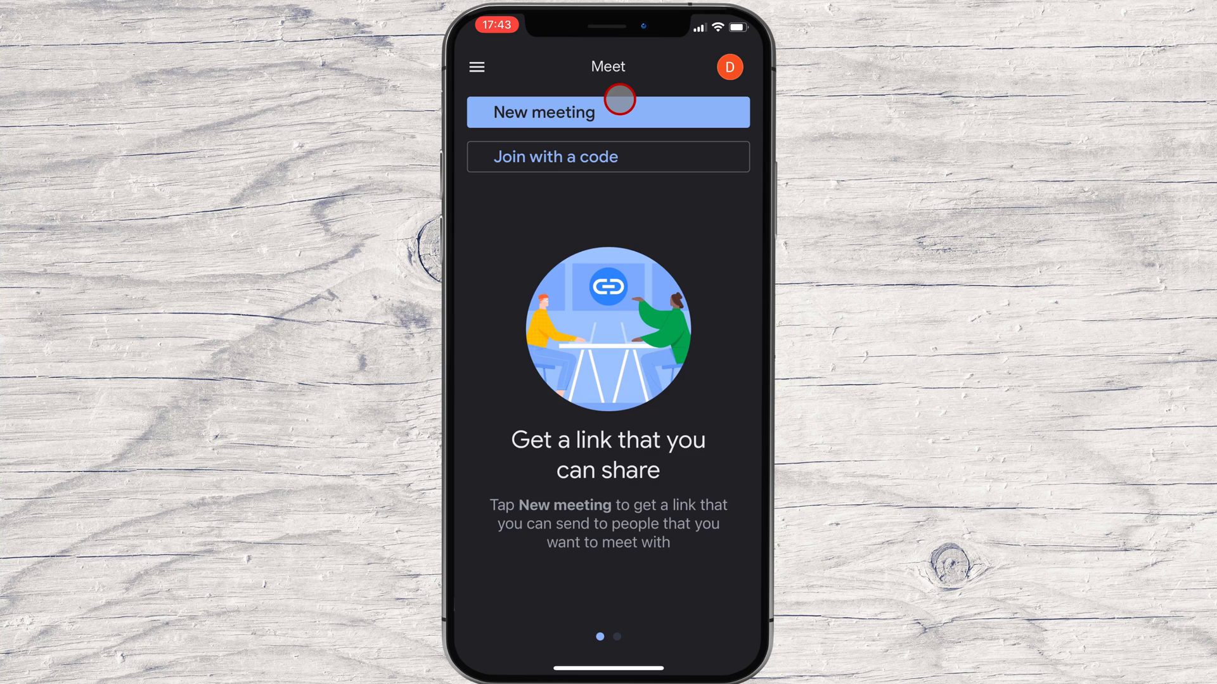
pyautogui.click(608, 112)
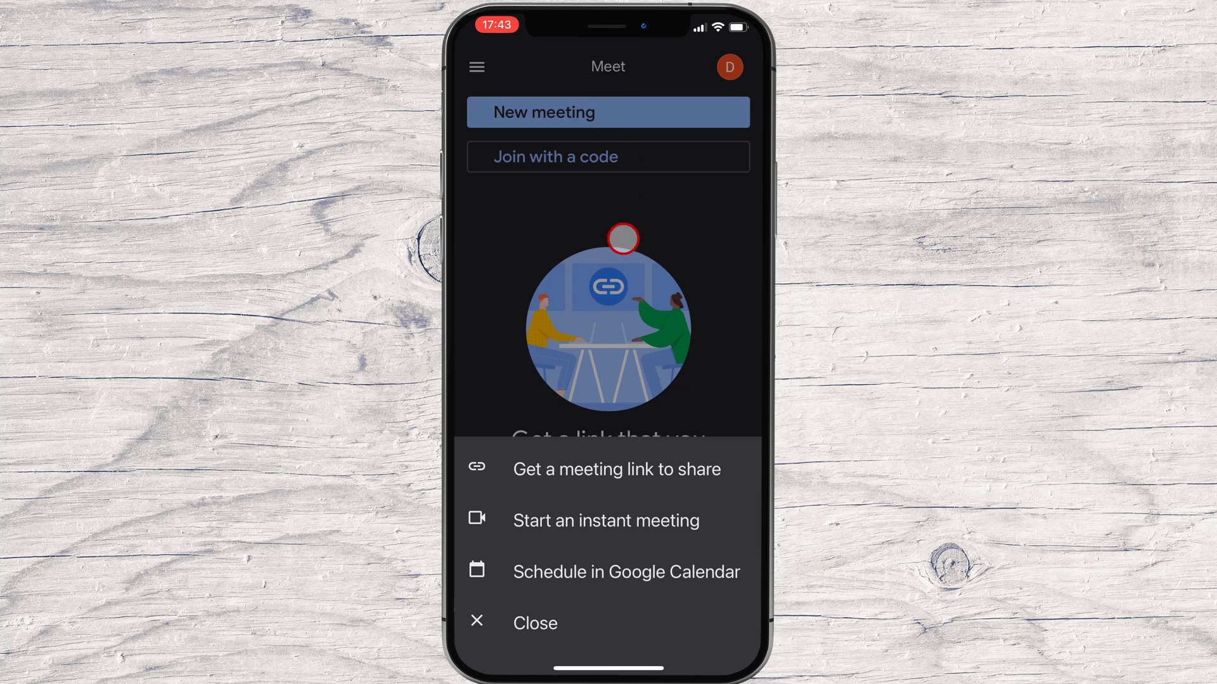
# - Start an instant meeting and admit the waiting participant into the call
pyautogui.click(535, 624)
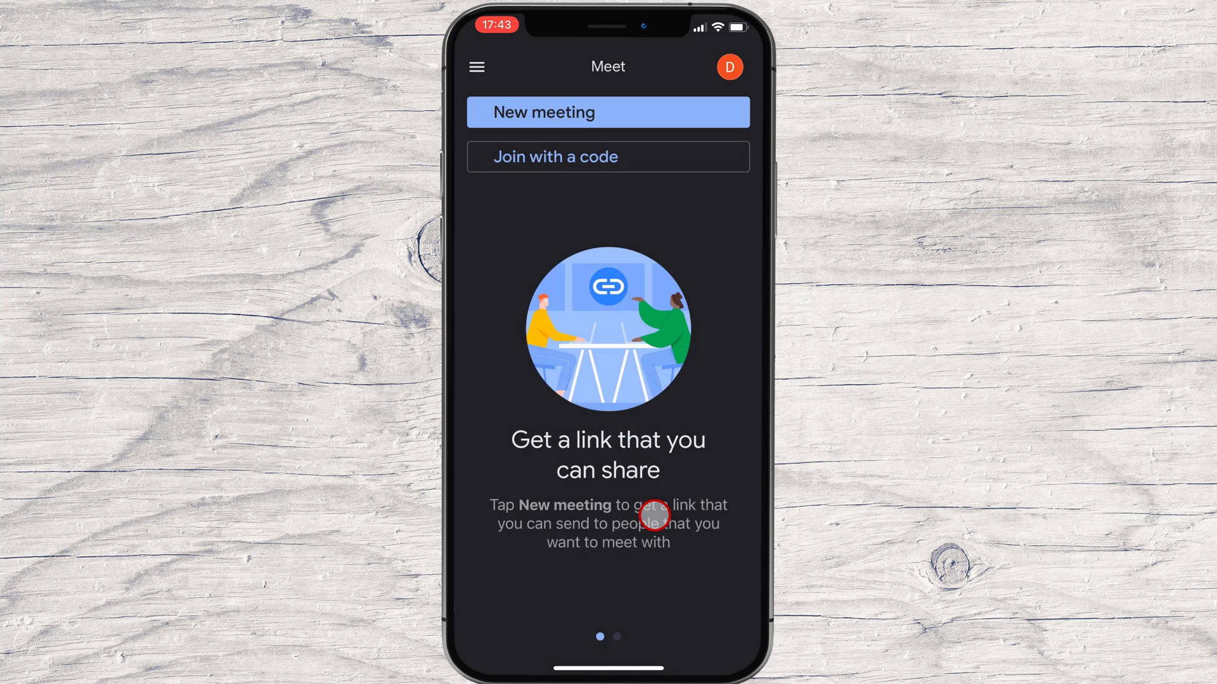
pyautogui.click(609, 112)
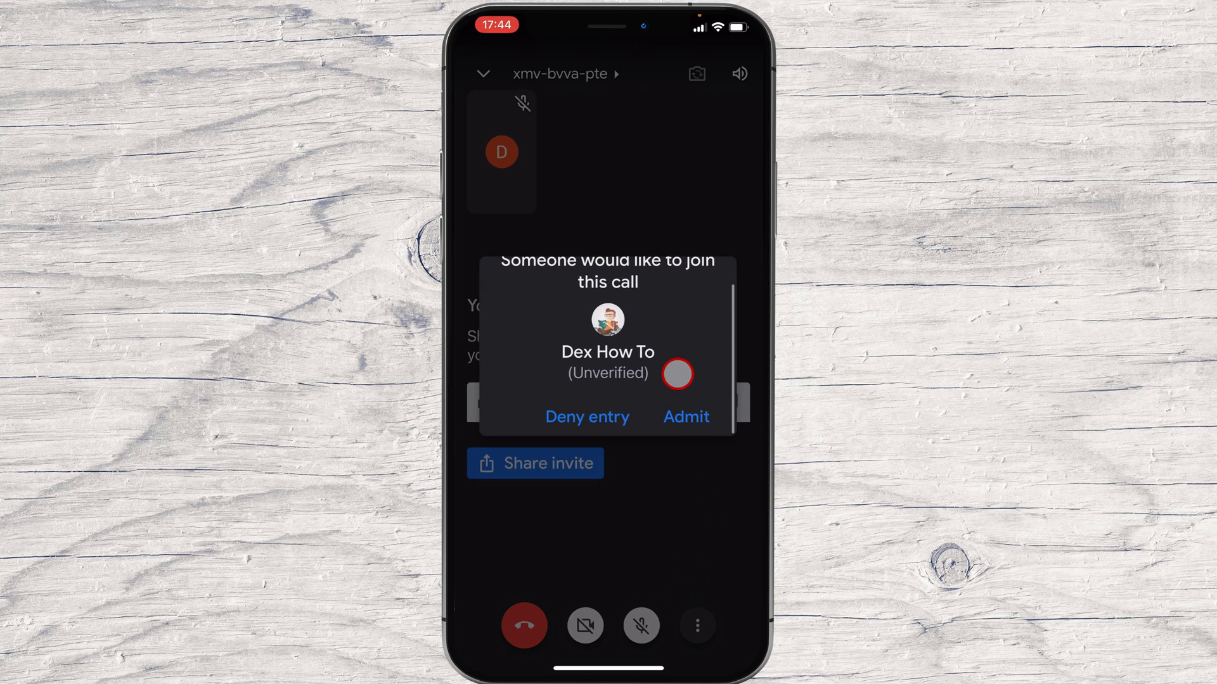
pyautogui.click(686, 417)
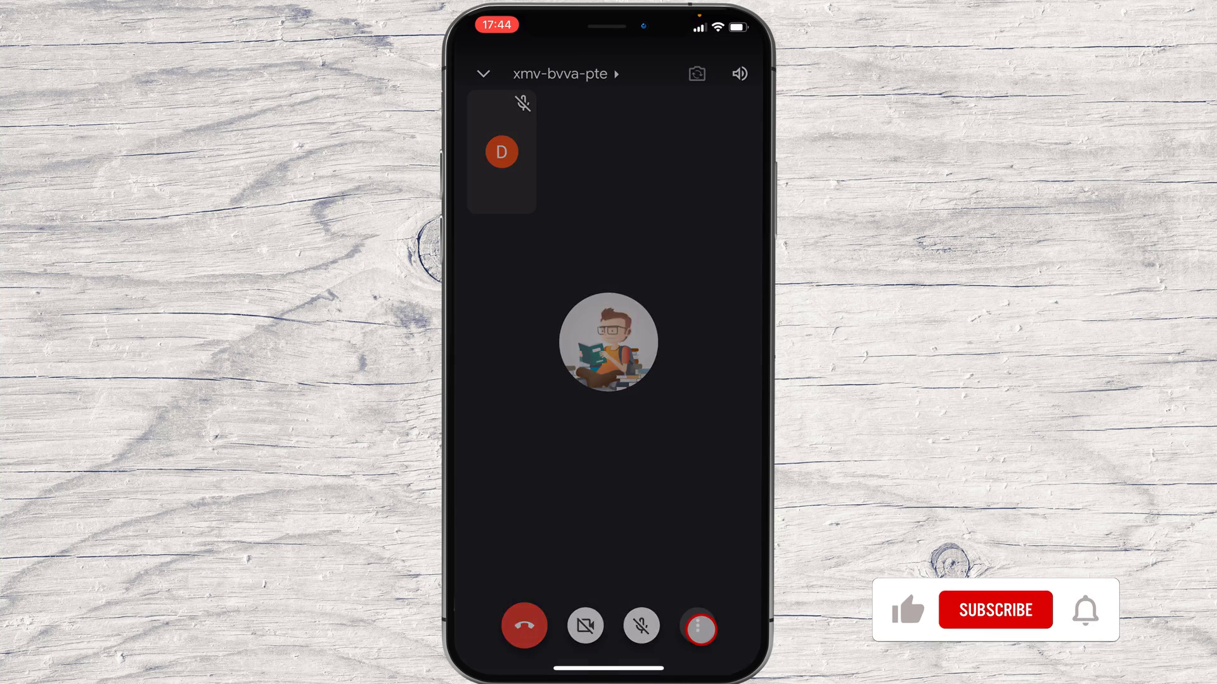
# - Share the phone screen via Share screen and Start Broadcast in the Screen Broadcast sheet
pyautogui.click(697, 626)
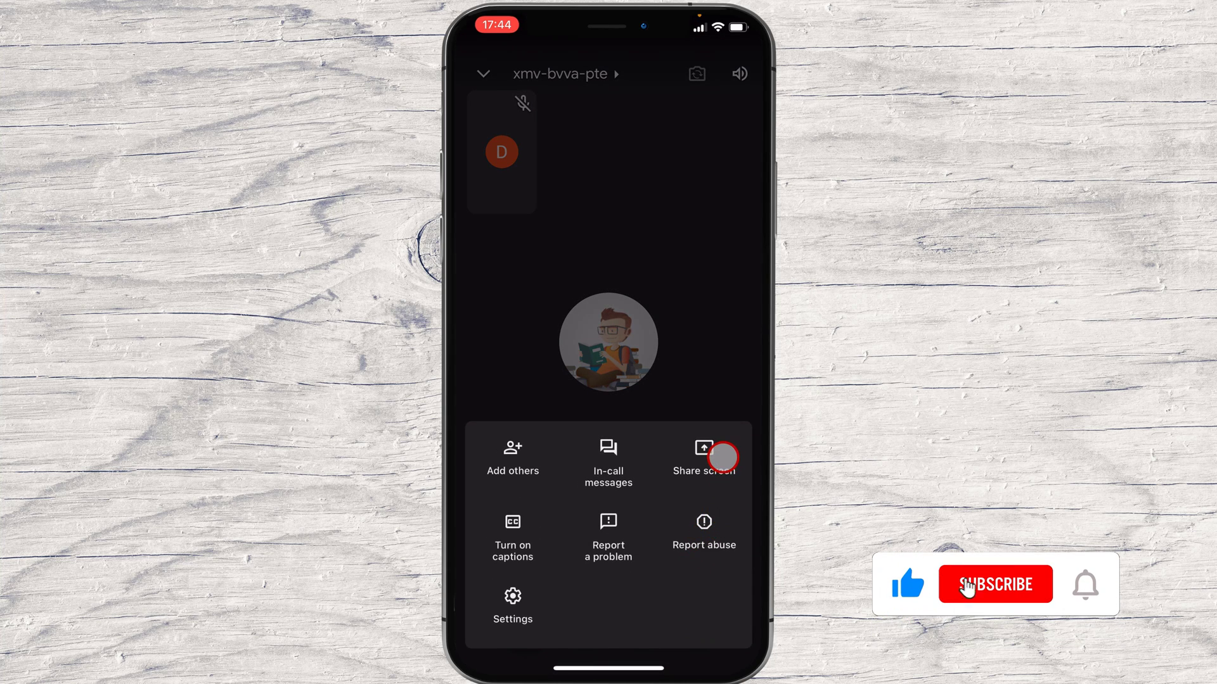
pyautogui.click(722, 458)
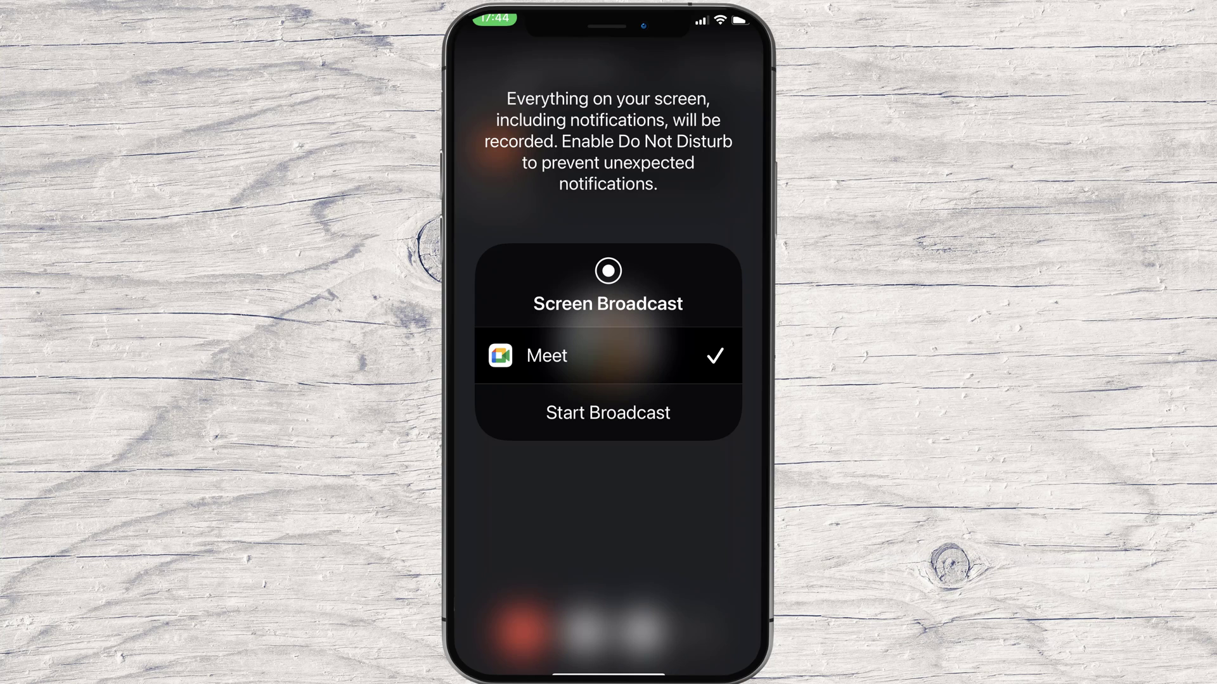
pyautogui.click(608, 413)
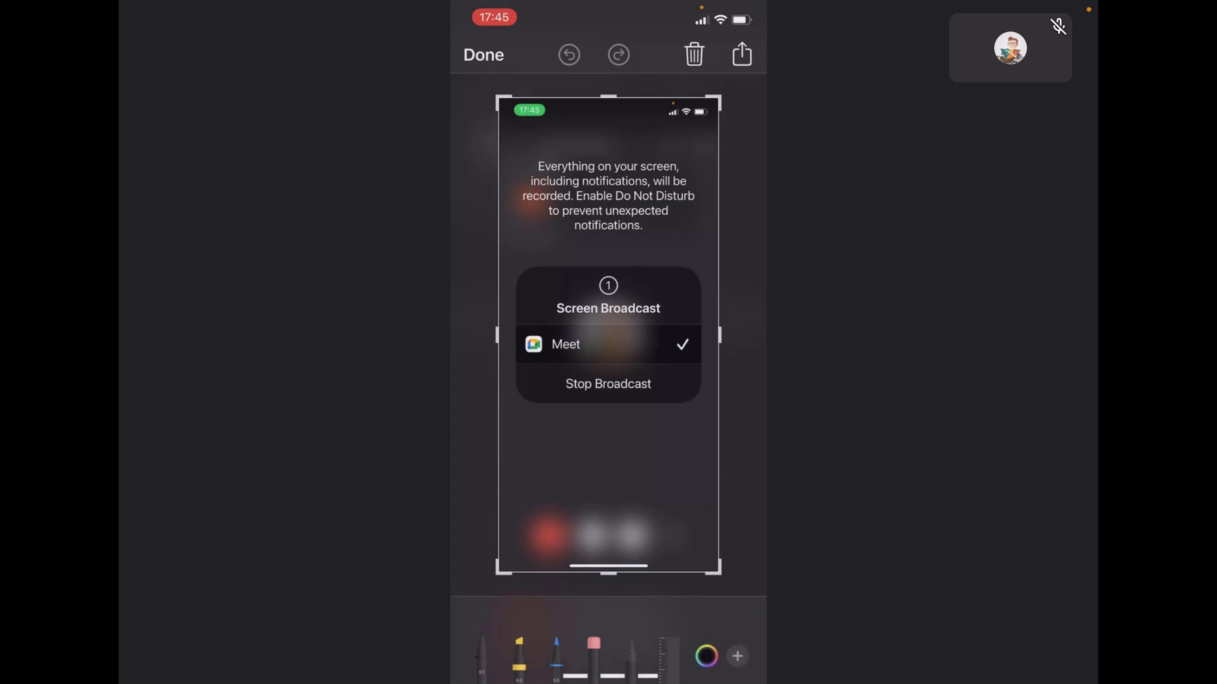
# - Leave the markup view and reopen the ongoing Meet call showing Stop sharing
pyautogui.click(740, 53)
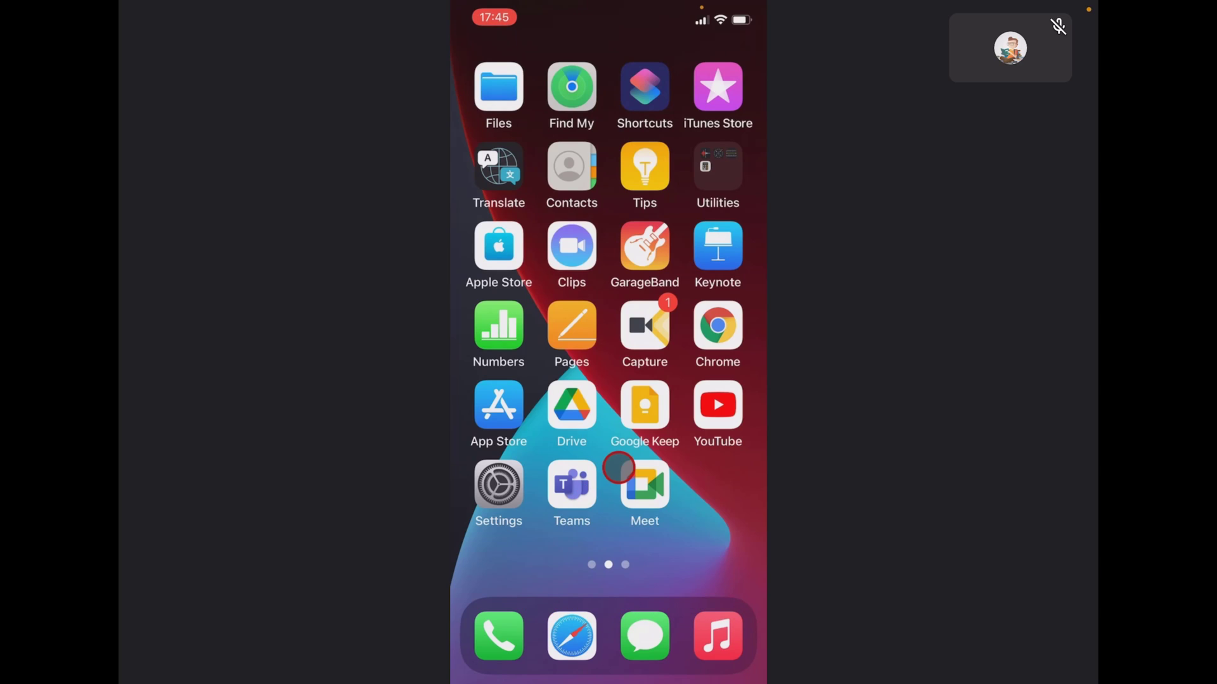
pyautogui.click(619, 468)
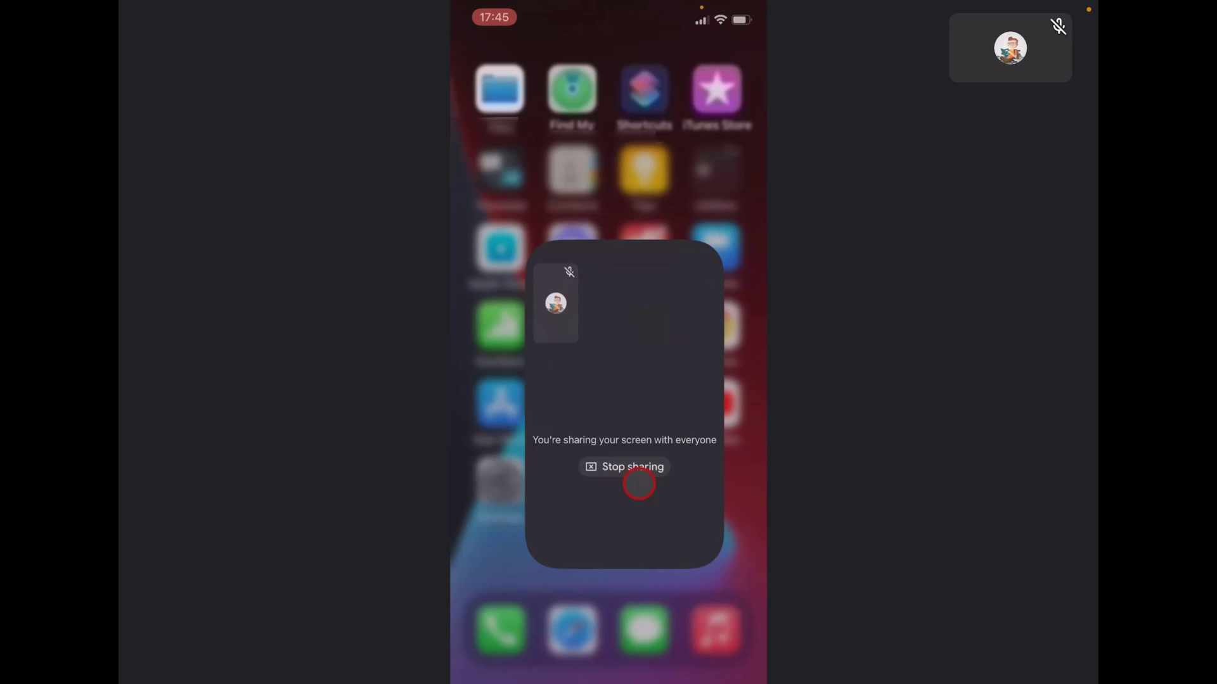